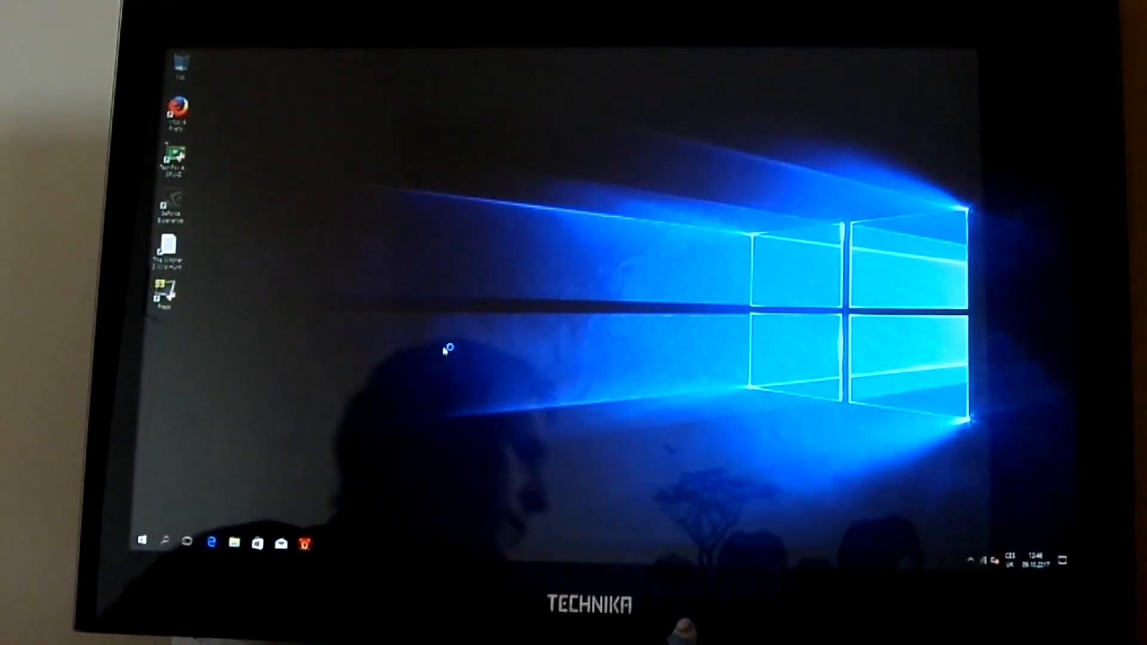
- Launch TechPowerUp GPU-Z from its desktop icon to show the Radeon R9 280 details
double_click(174, 159)
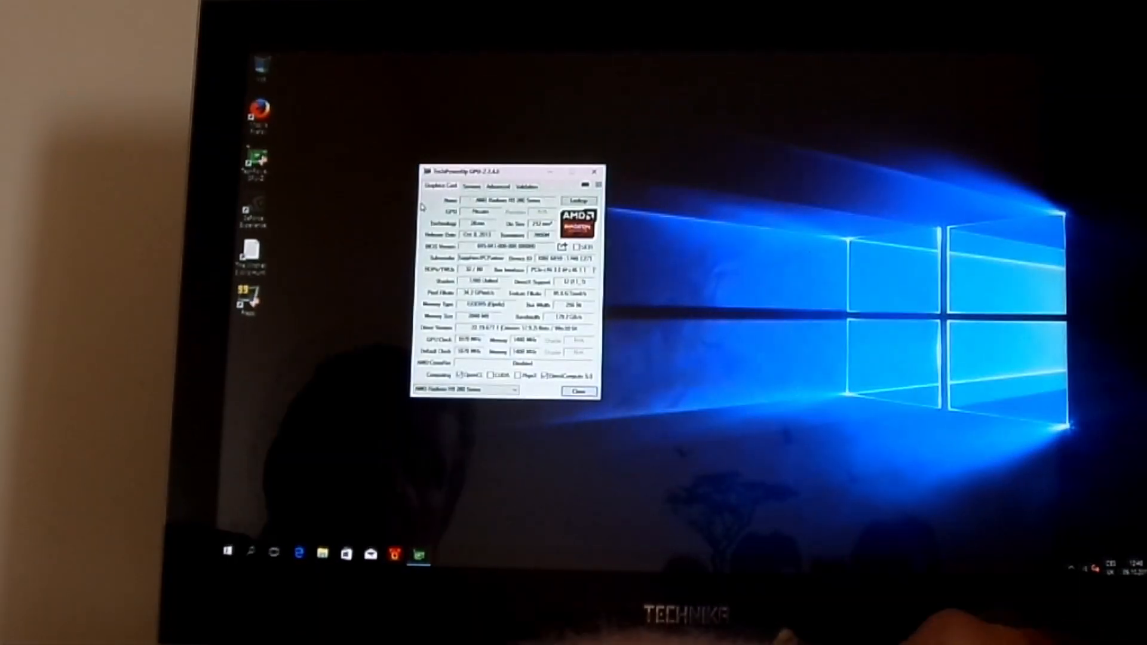
- View the Radeon card's live sensor readings, then close GPU-Z back to the desktop
click(472, 186)
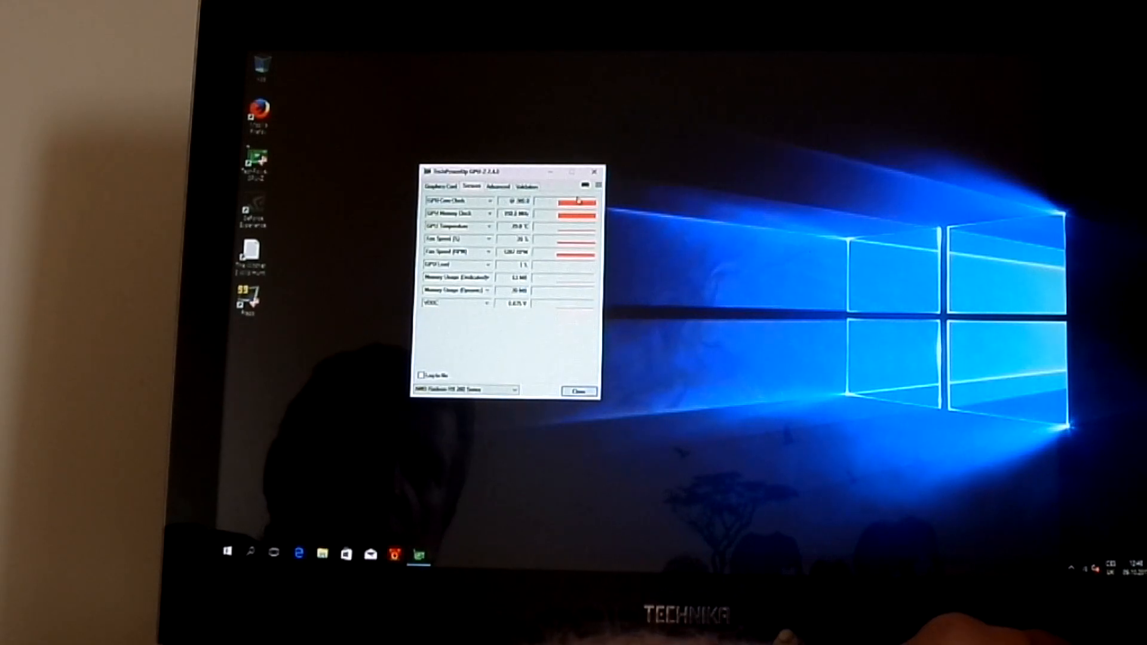
click(579, 392)
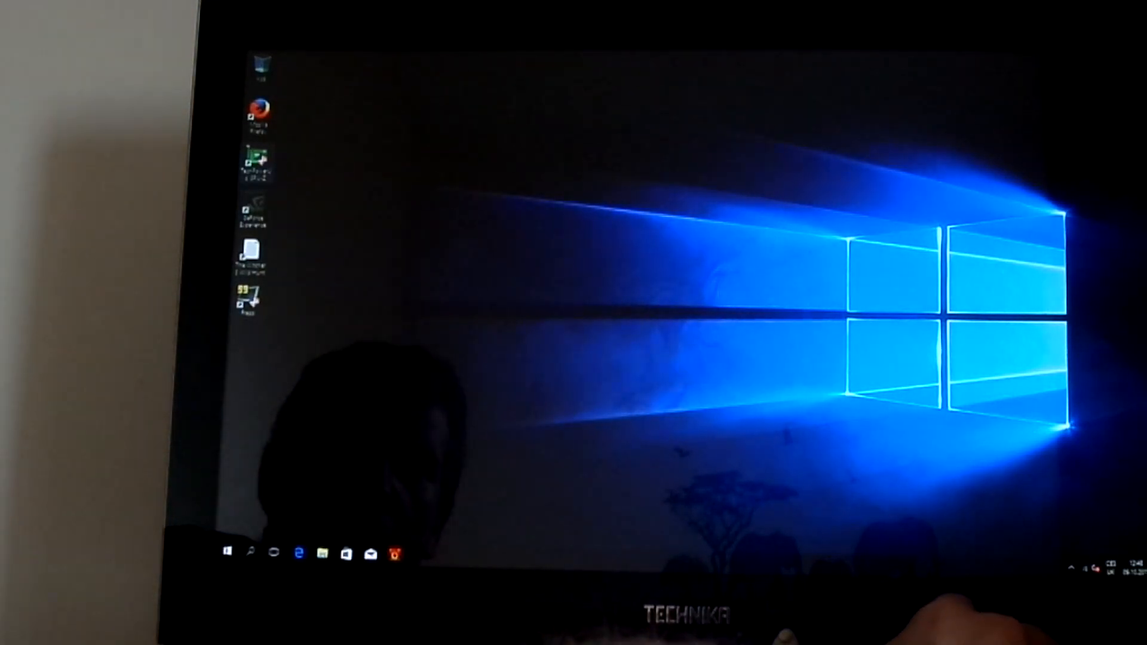